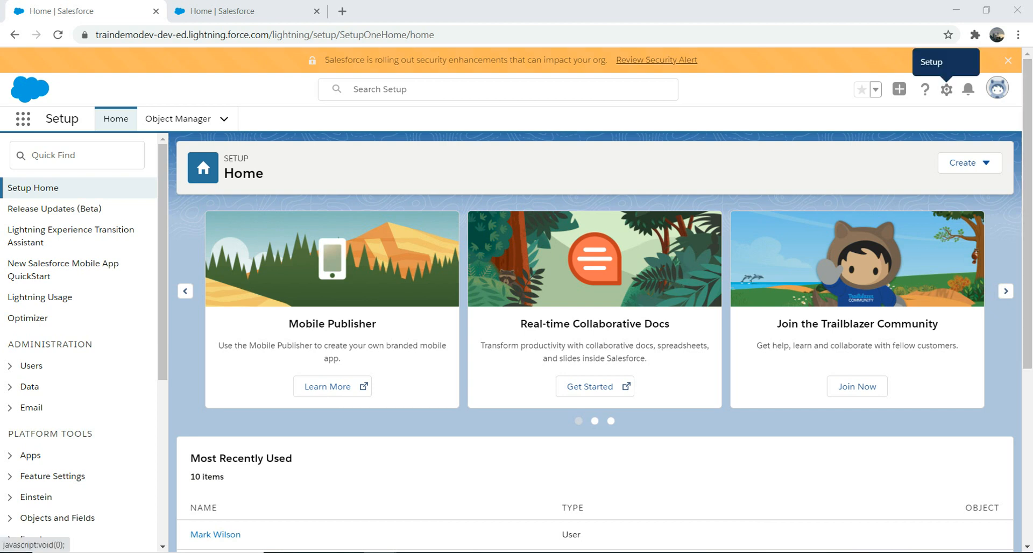
- Launch the Developer Console from the Setup gear menu to view the Chicken class
{"action": "left_click", "coordinate": [947, 89]}
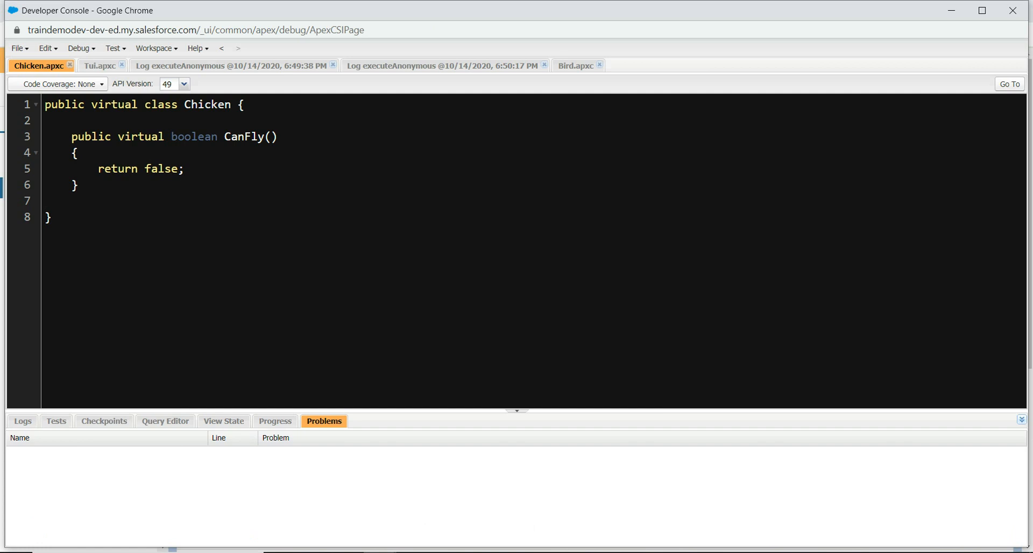
- Compare the Chicken and Tui classes, ending on Tui, which extends chicken
{"action": "left_click", "coordinate": [49, 201]}
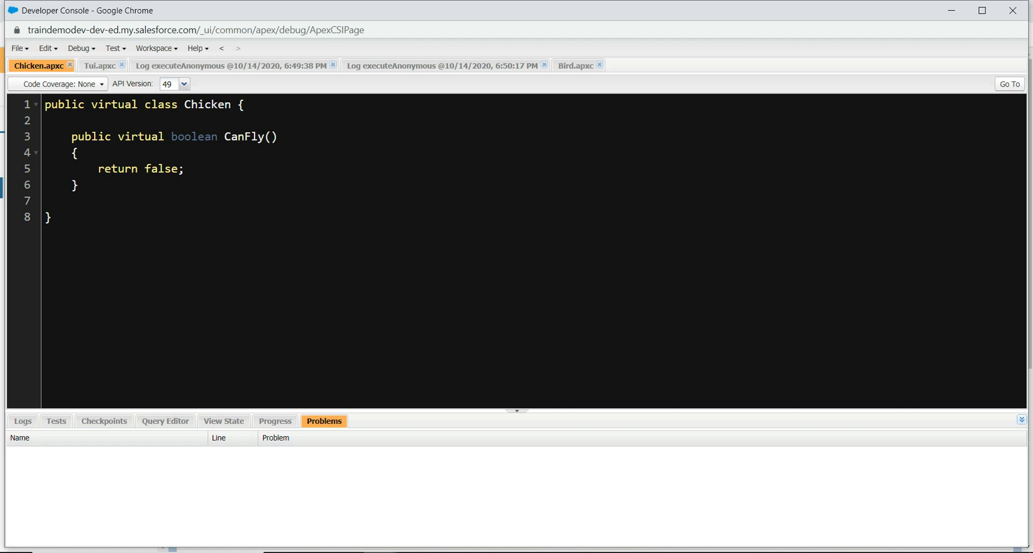
{"action": "left_click", "coordinate": [48, 201]}
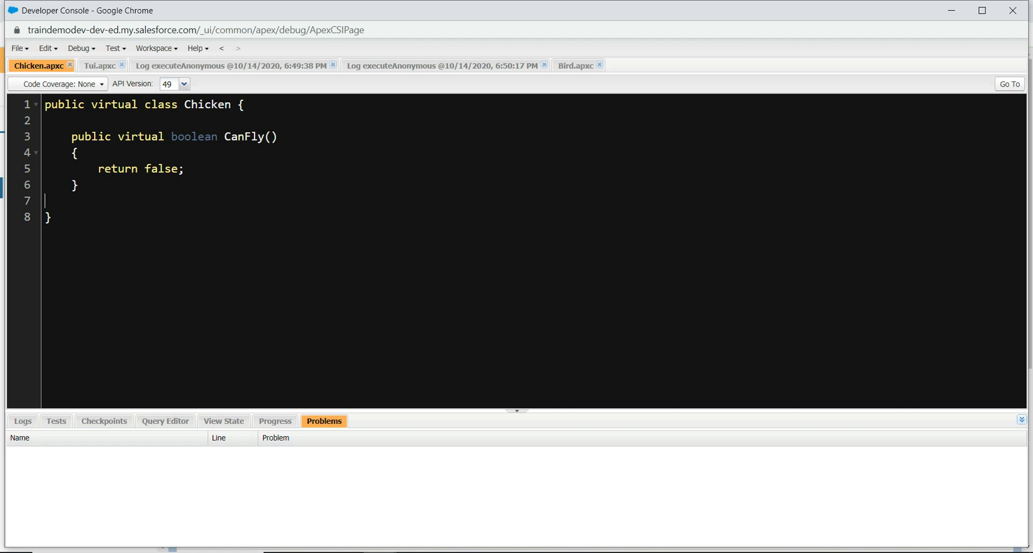
{"action": "left_click", "coordinate": [103, 65]}
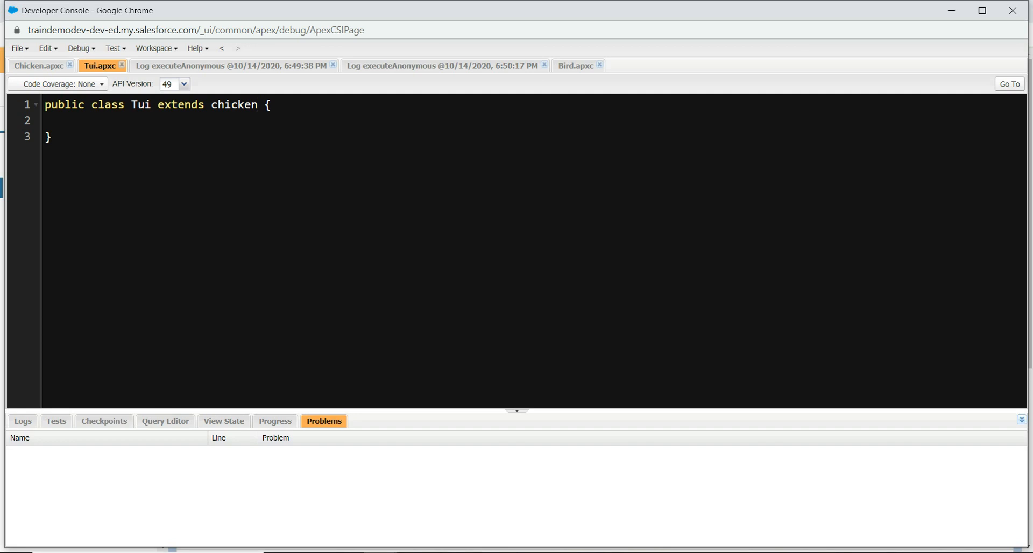
{"action": "left_click", "coordinate": [43, 65]}
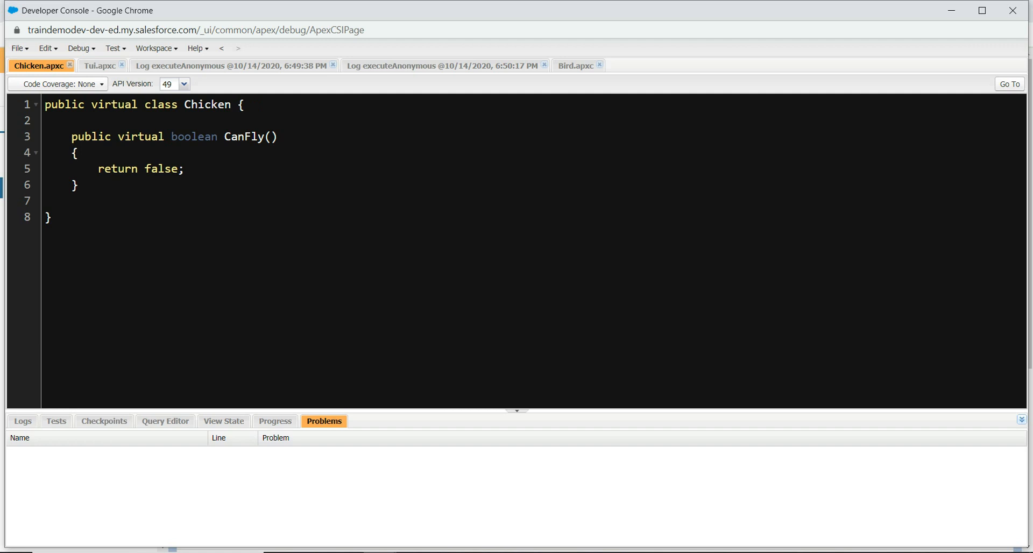
{"action": "left_click", "coordinate": [99, 66]}
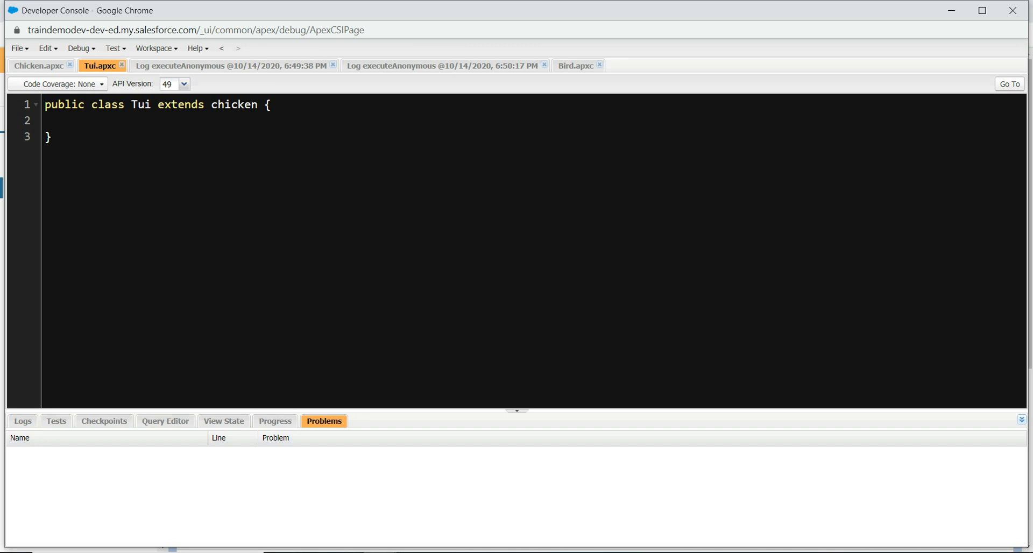
{"action": "left_click", "coordinate": [43, 65]}
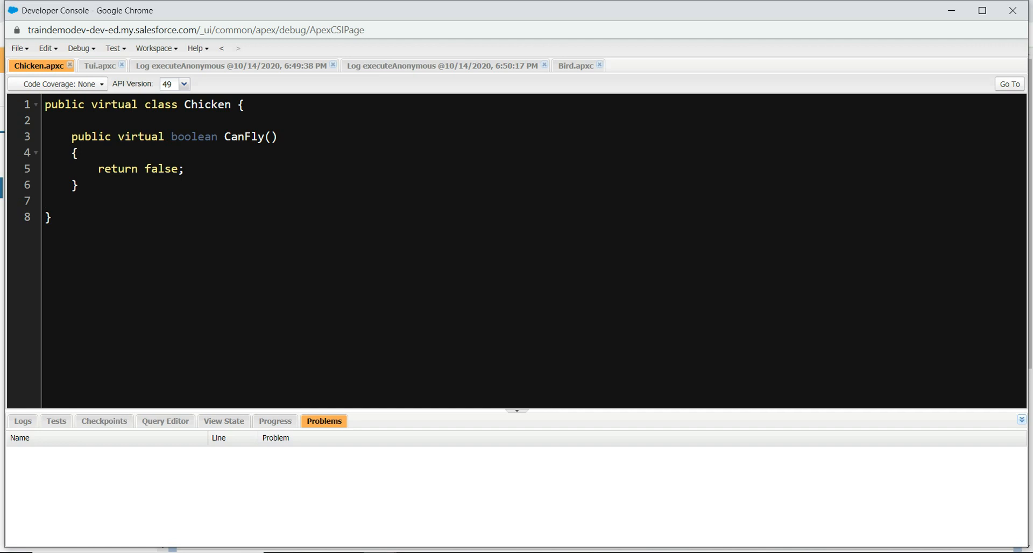
{"action": "left_click", "coordinate": [105, 66]}
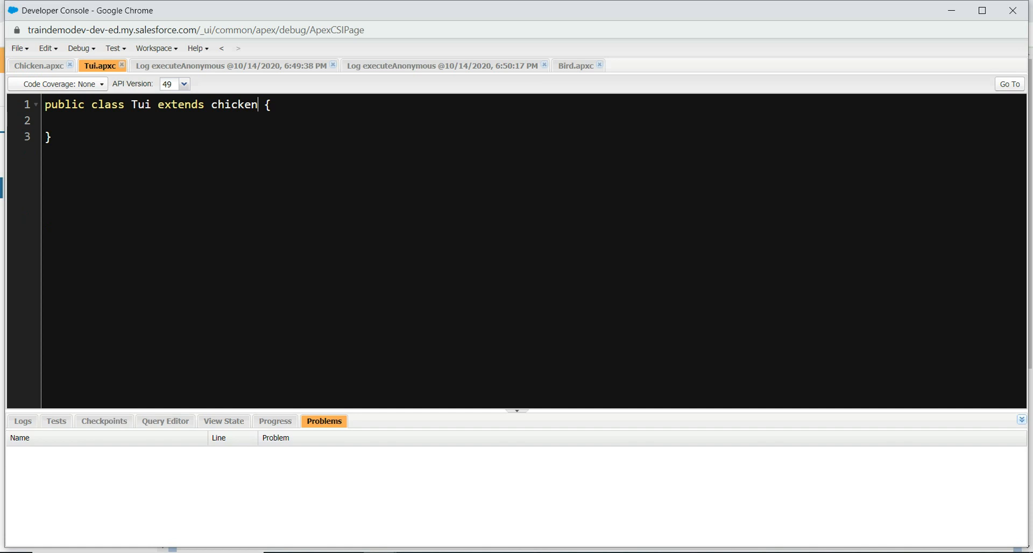
{"action": "left_click", "coordinate": [83, 47]}
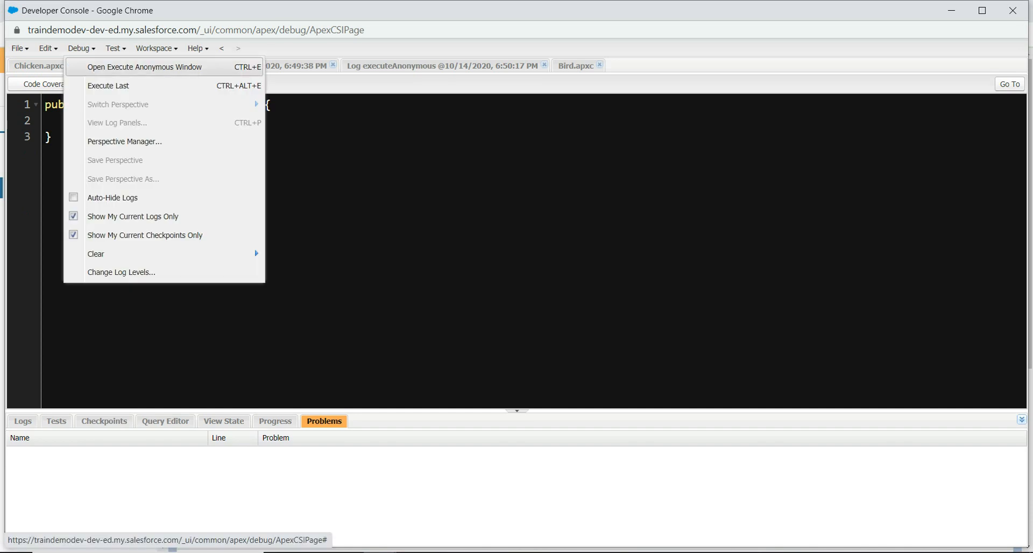
- Run anonymous Apex calling CanFly on a chicken and a Tui
{"action": "left_click", "coordinate": [139, 67]}
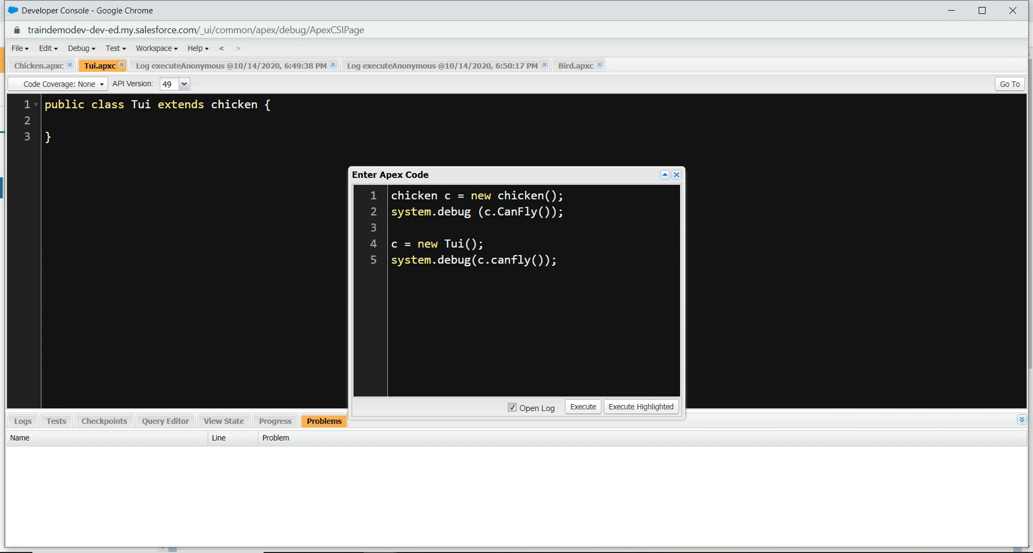
{"action": "left_click", "coordinate": [582, 407]}
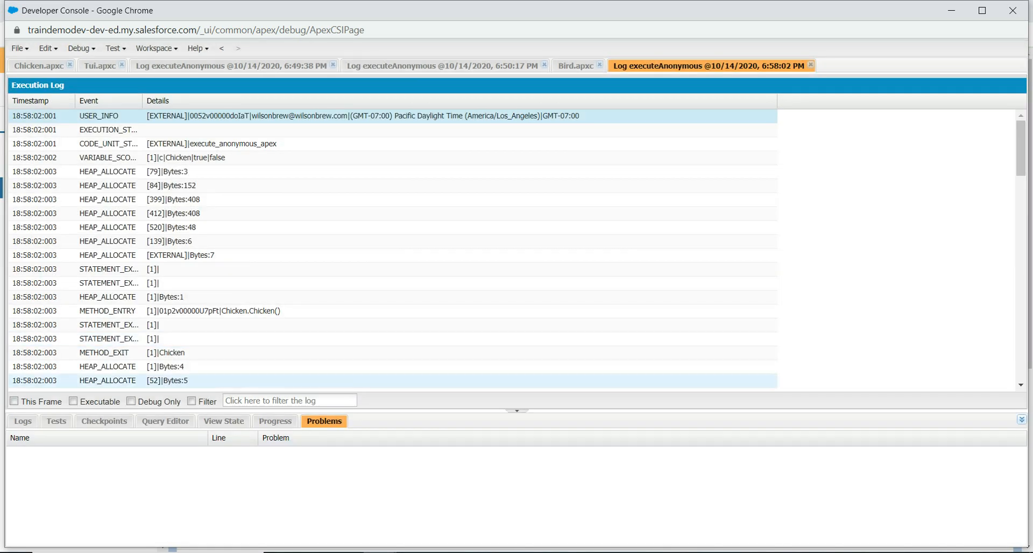
- Filter the log to Debug Only, showing false twice, then return to Chicken
{"action": "left_click", "coordinate": [131, 402]}
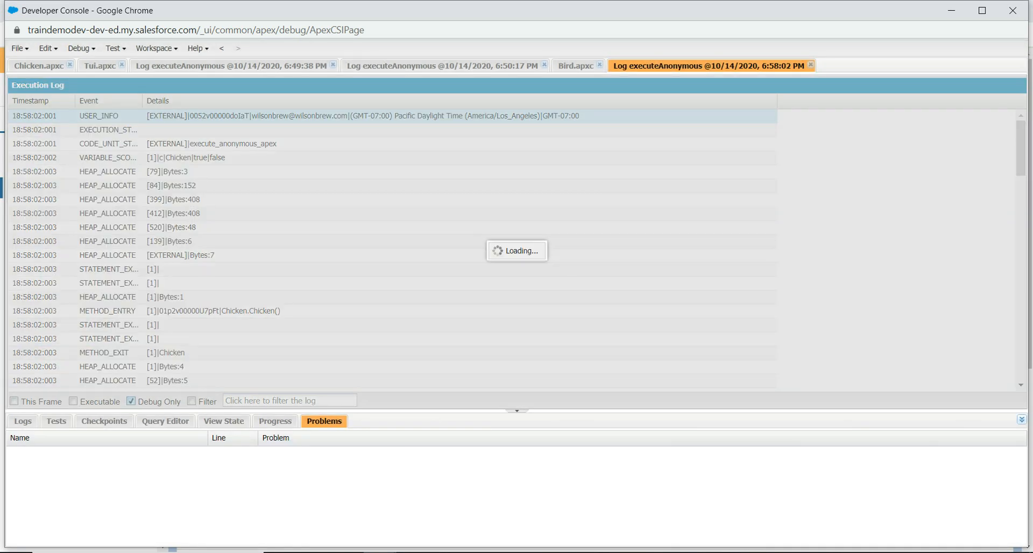
{"action": "left_click", "coordinate": [131, 401]}
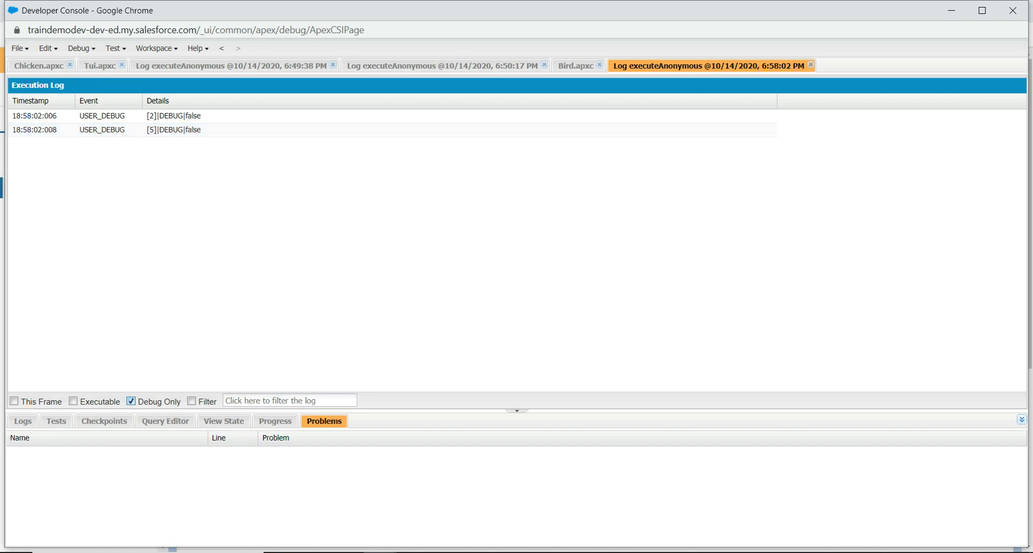
{"action": "left_click", "coordinate": [37, 65]}
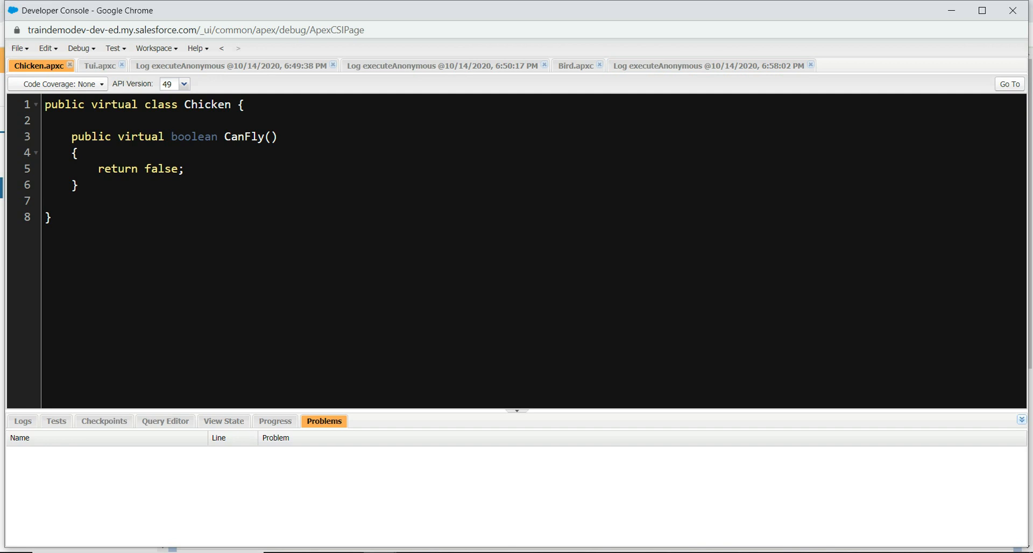
- Make Chicken extend Bird with an override CanFly returning false, and save it
{"action": "left_click", "coordinate": [574, 66]}
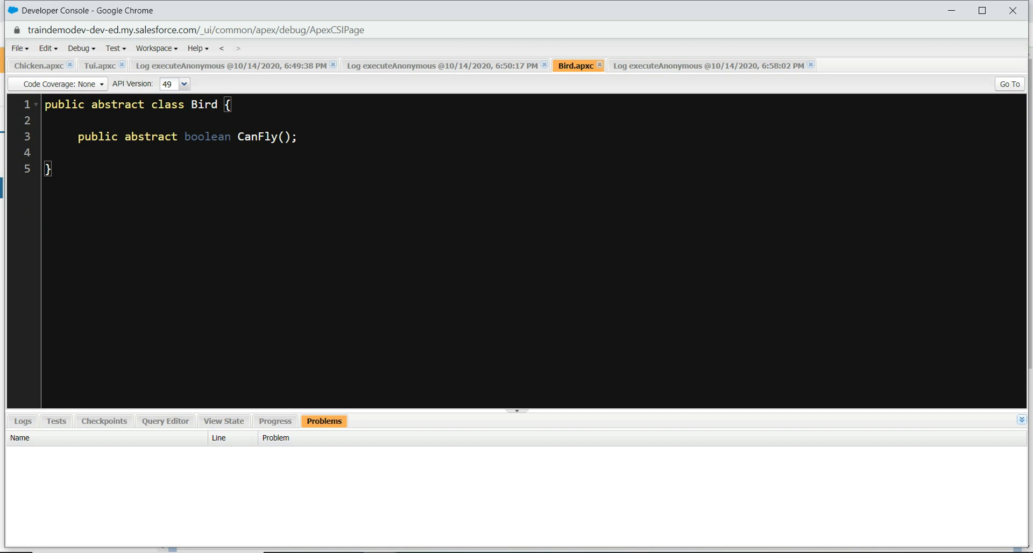
{"action": "left_click", "coordinate": [42, 67]}
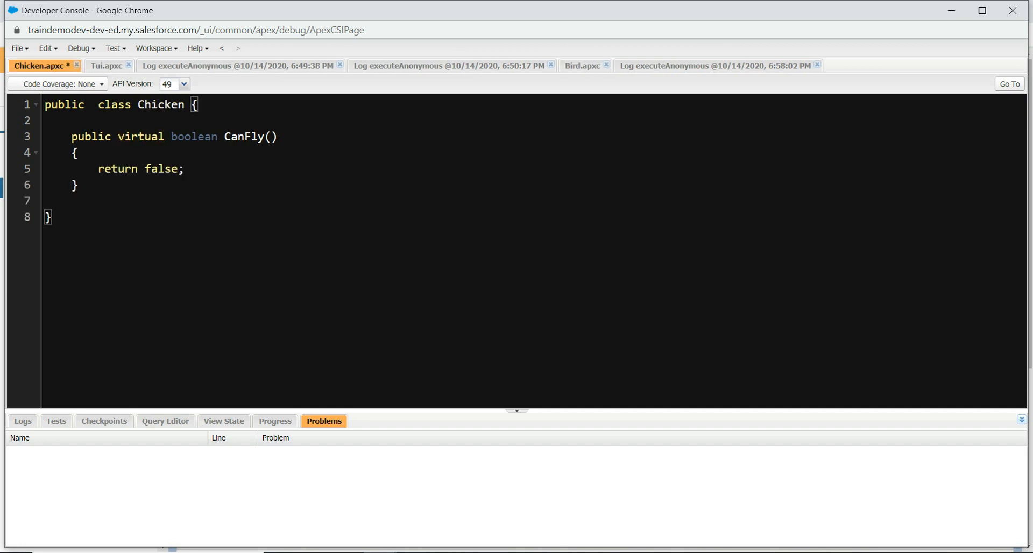
{"action": "type", "text": "extends B"}
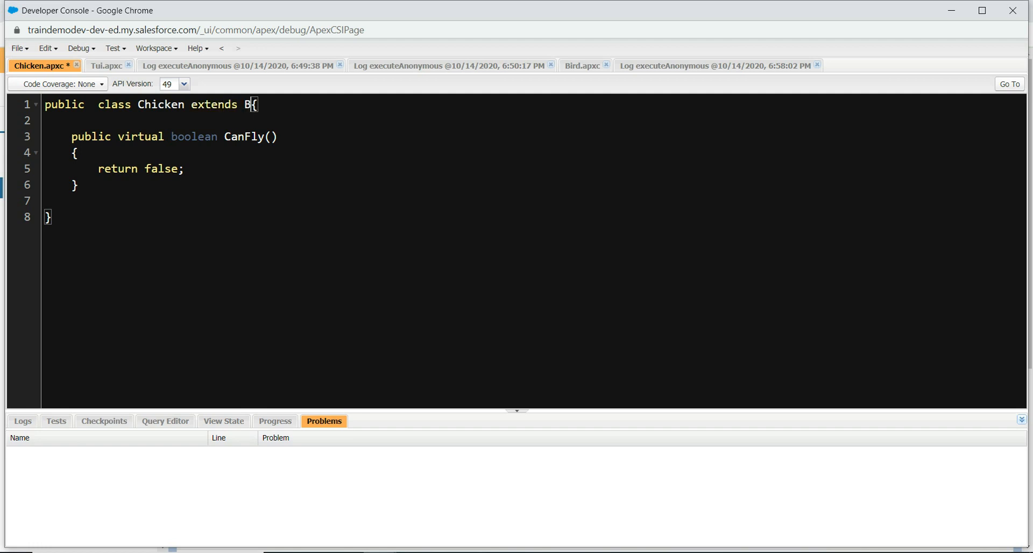
{"action": "type", "text": "ird"}
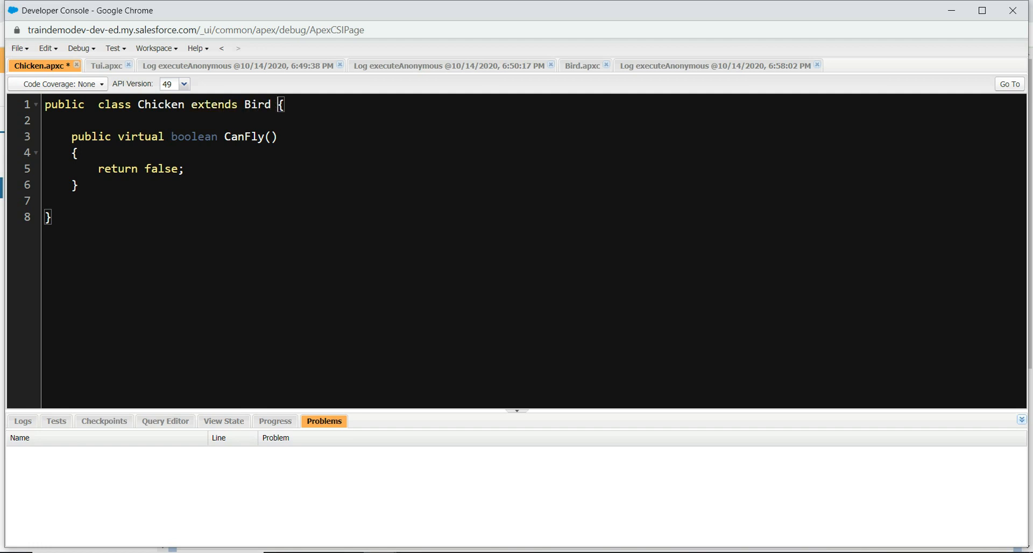
{"action": "double_click", "coordinate": [140, 136]}
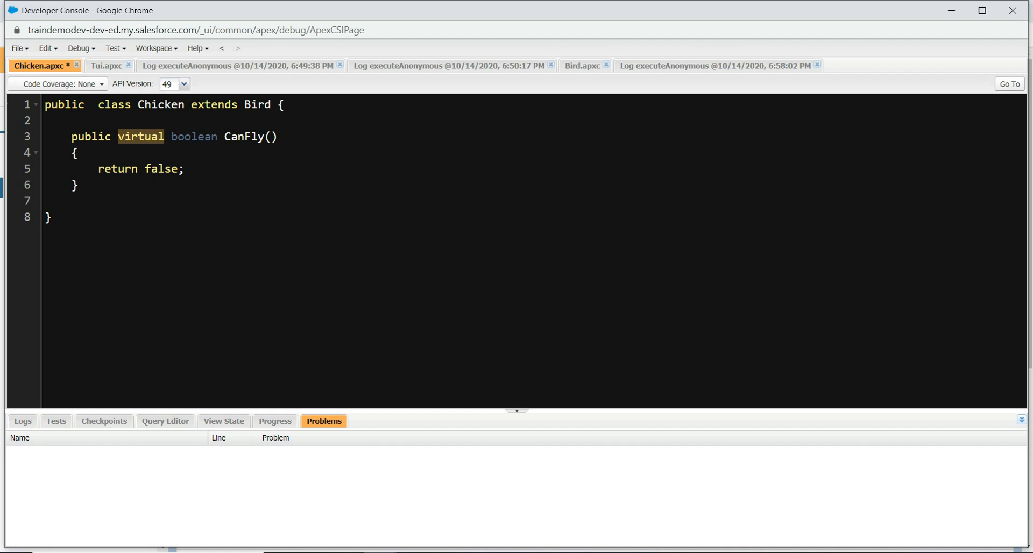
{"action": "type", "text": "override"}
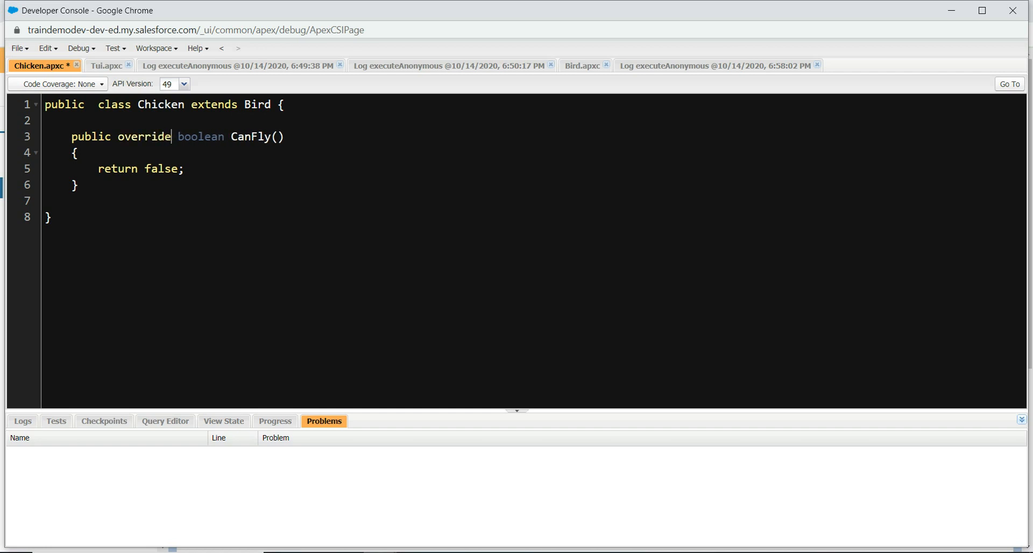
{"action": "key", "text": "ctrl+s"}
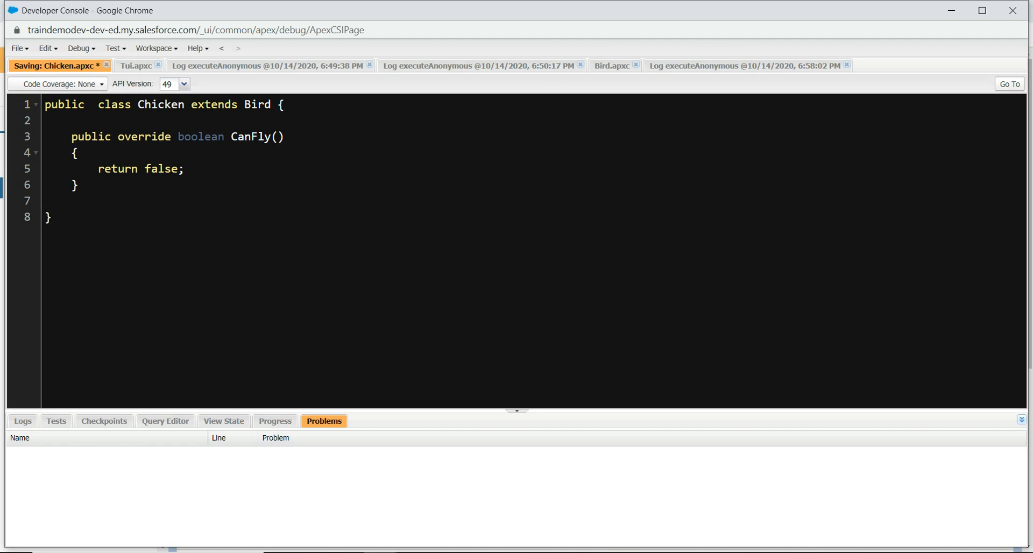
{"action": "key", "text": "Ctrl+s"}
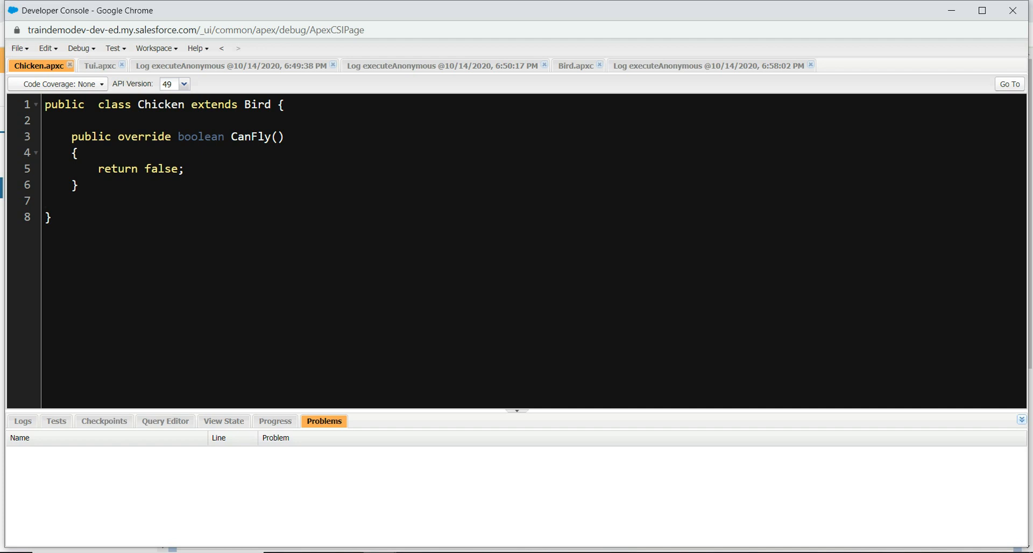
{"action": "left_click", "coordinate": [96, 66]}
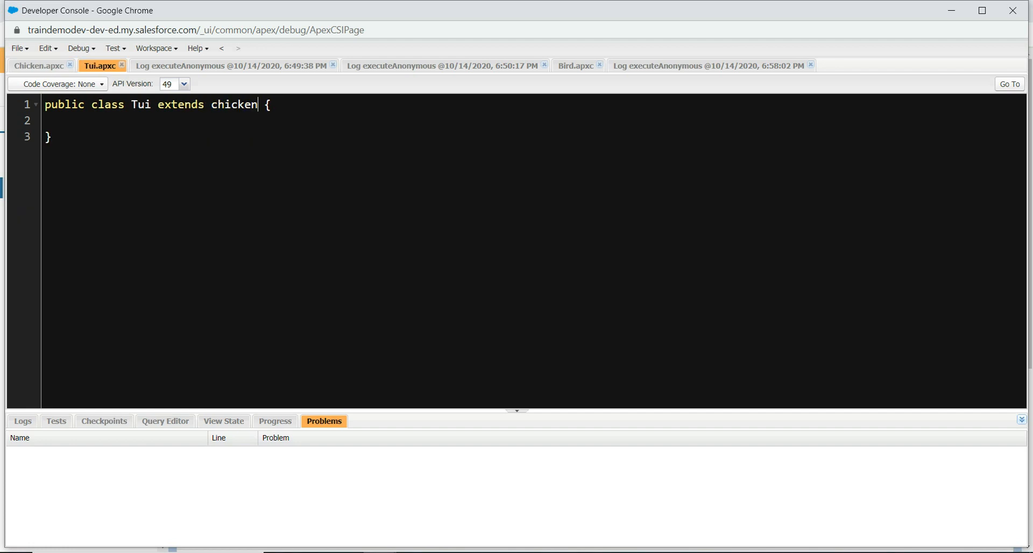
- Make Tui extend Bird, with a CanFly override copied from Chicken returning true
{"action": "key", "text": "Backspace"}
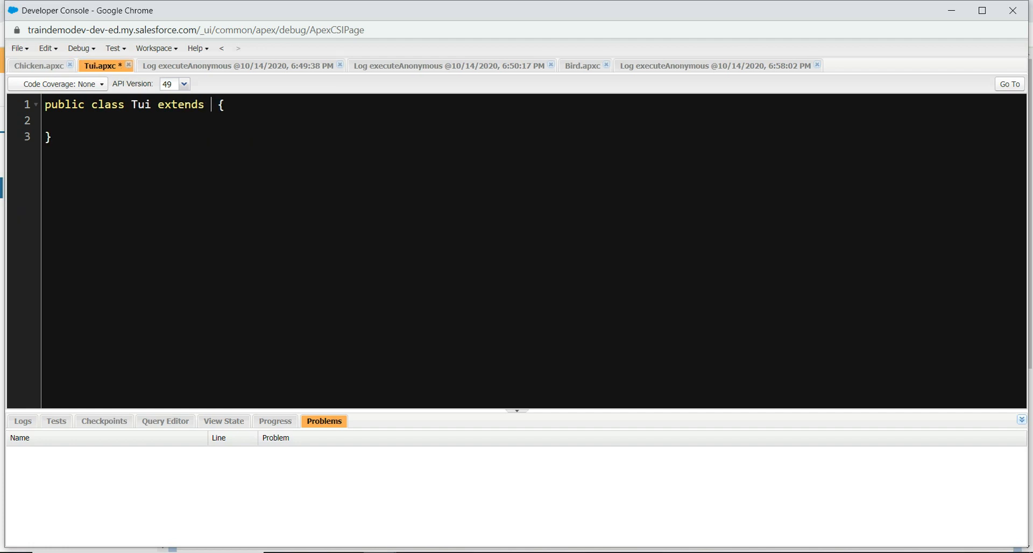
{"action": "type", "text": "Bird"}
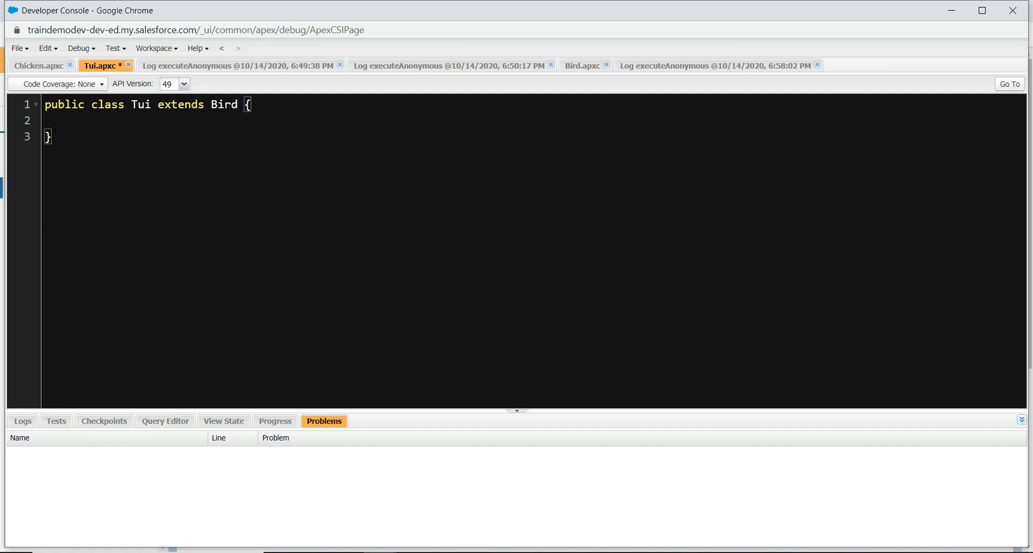
{"action": "left_click", "coordinate": [44, 65]}
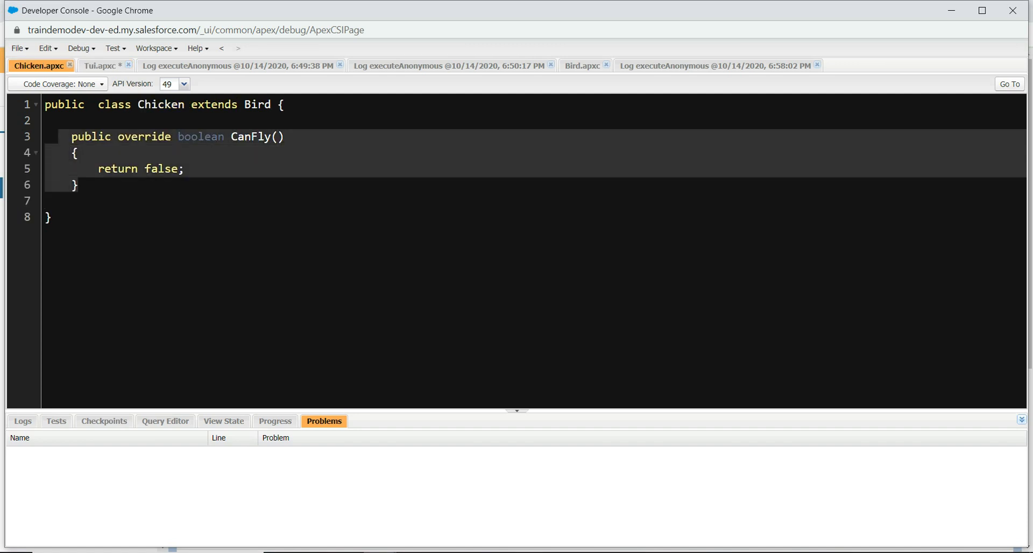
{"action": "left_click", "coordinate": [100, 64]}
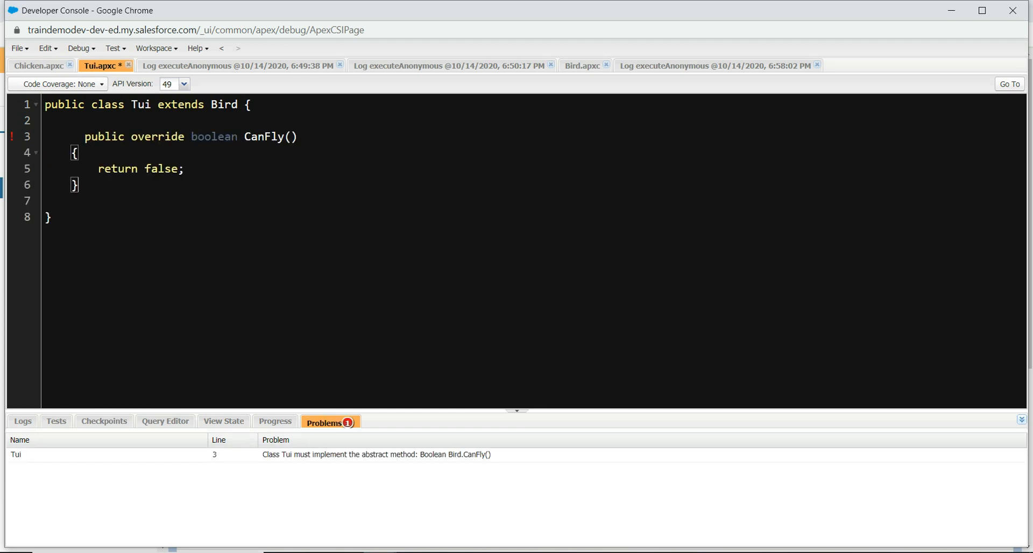
{"action": "double_click", "coordinate": [162, 169]}
{"action": "type", "text": "tru"}
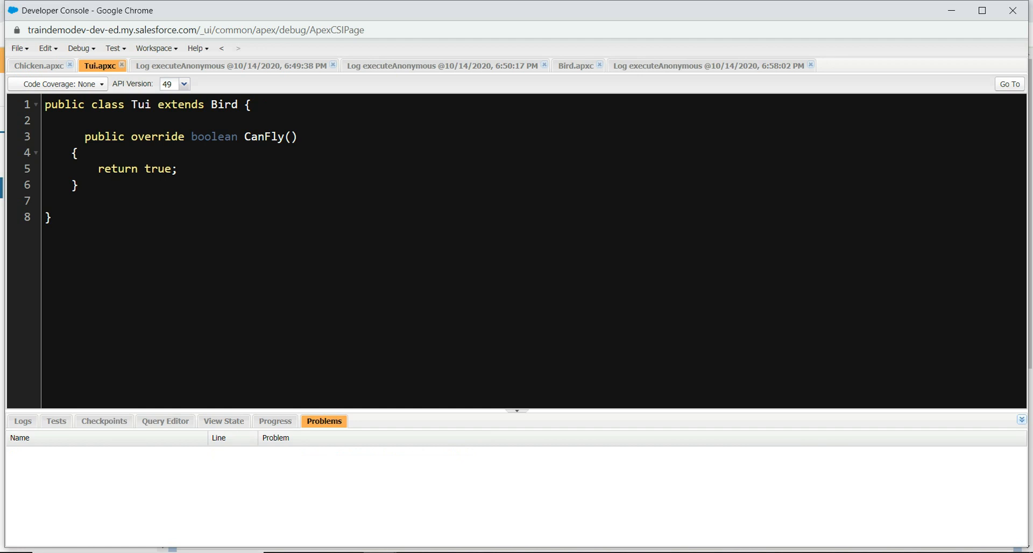
- Correct the script's first line to 'Bird c = new chicken();' and execute it
{"action": "left_click", "coordinate": [80, 48]}
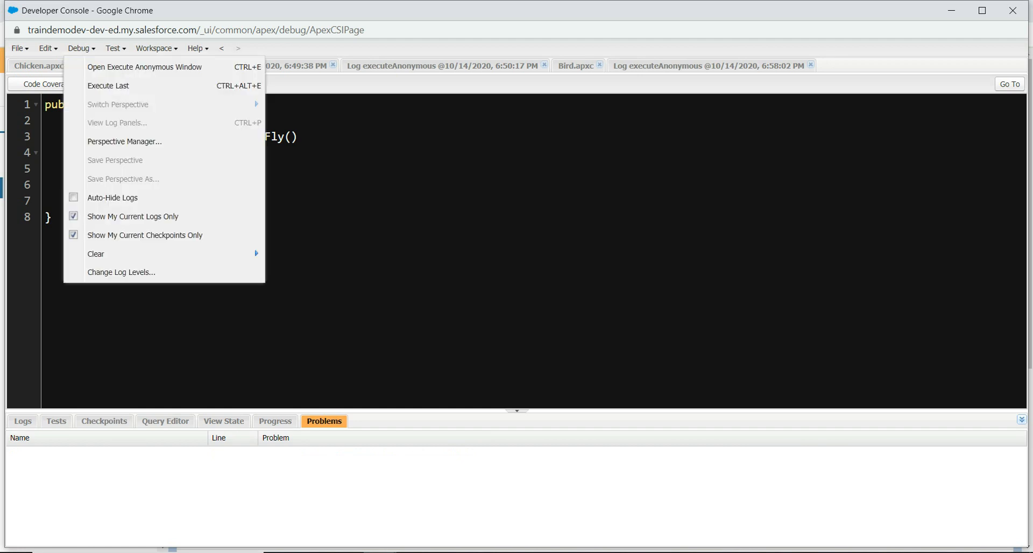
{"action": "left_click", "coordinate": [131, 66]}
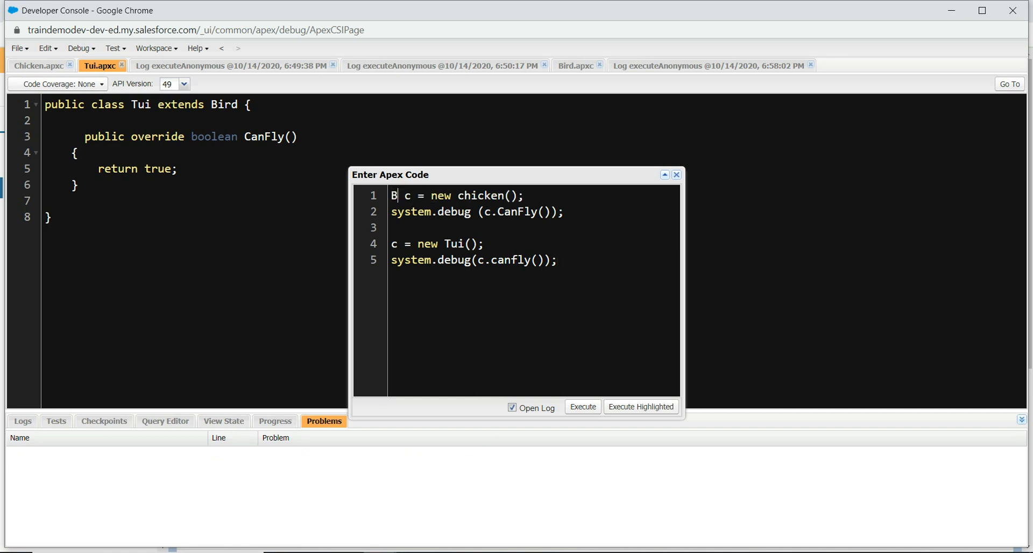
{"action": "type", "text": "ird"}
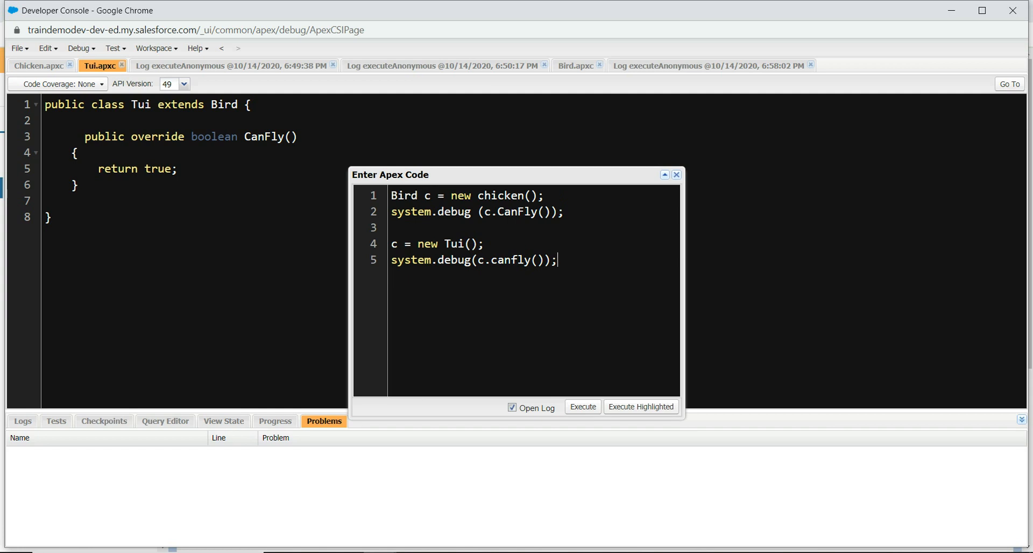
{"action": "left_click", "coordinate": [583, 406]}
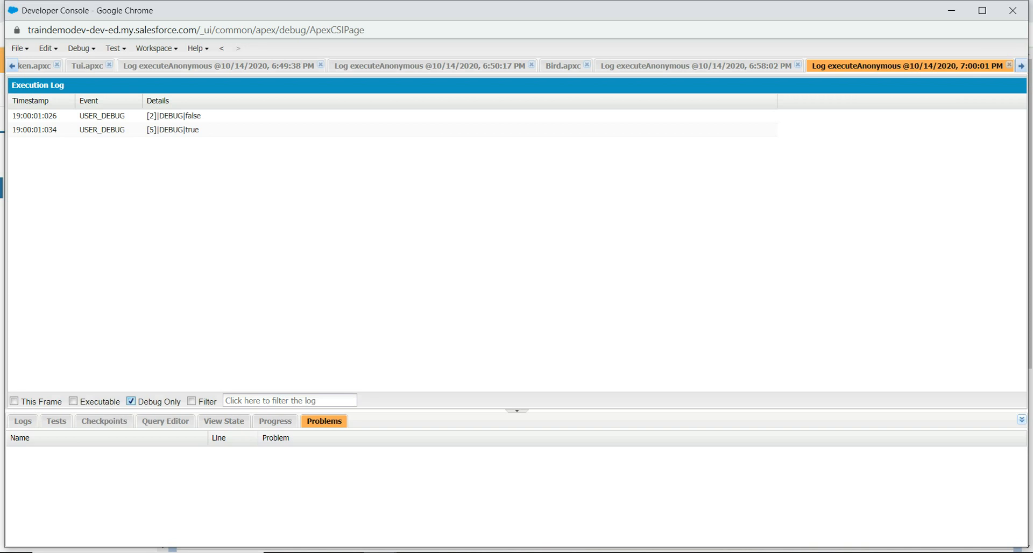
- Leave the execution log and return to the Tui class code
{"action": "left_click", "coordinate": [74, 66]}
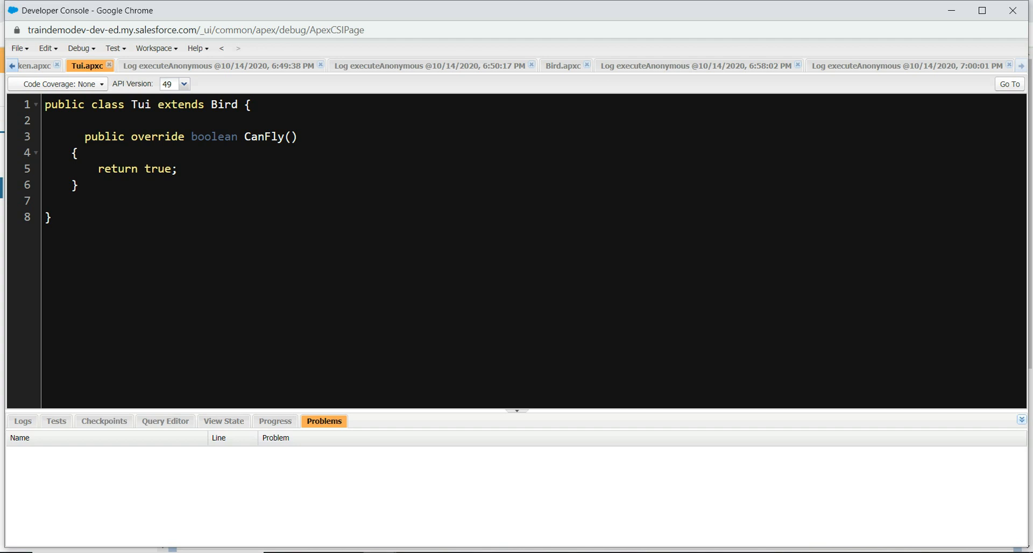
{"action": "left_click", "coordinate": [171, 169]}
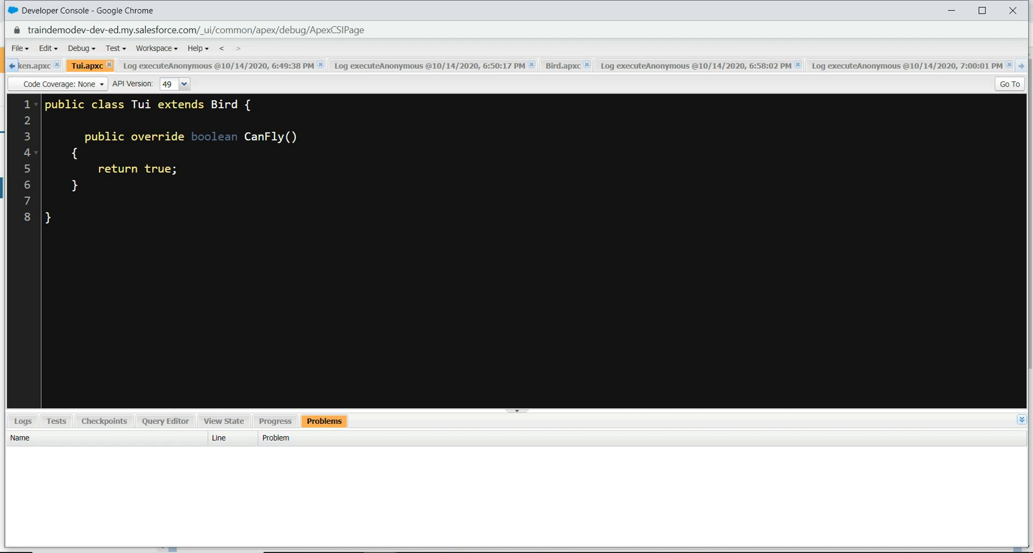
{"action": "left_click", "coordinate": [170, 169]}
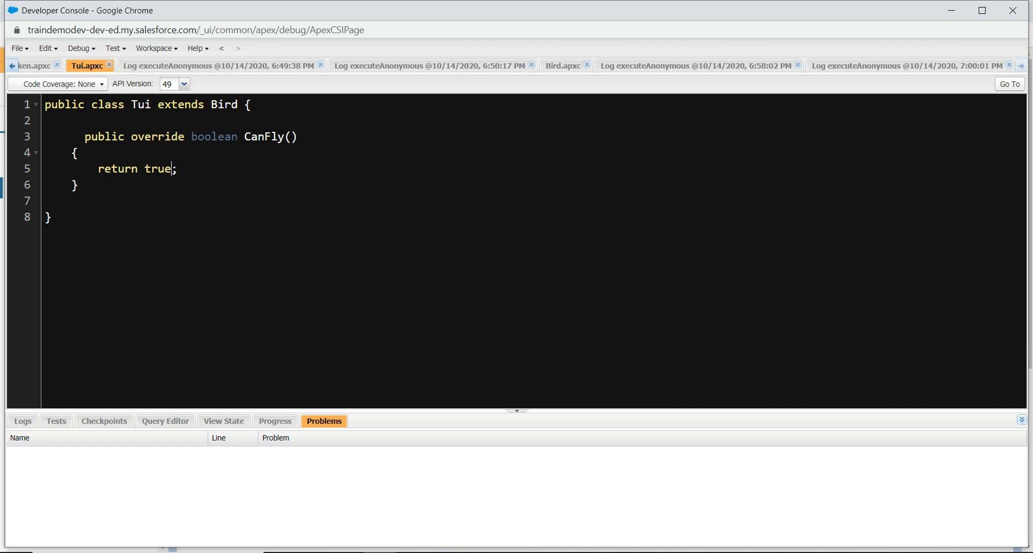